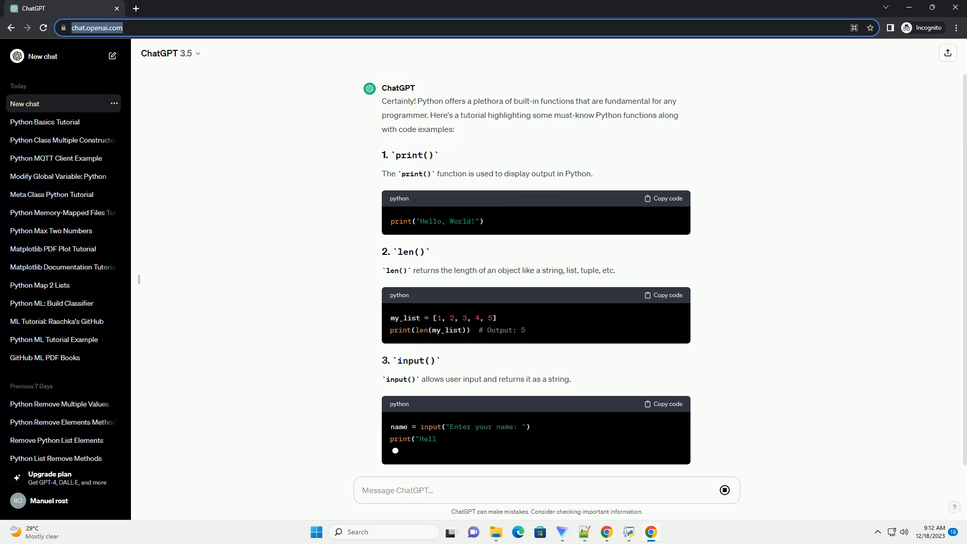
pyautogui.scroll(-3)
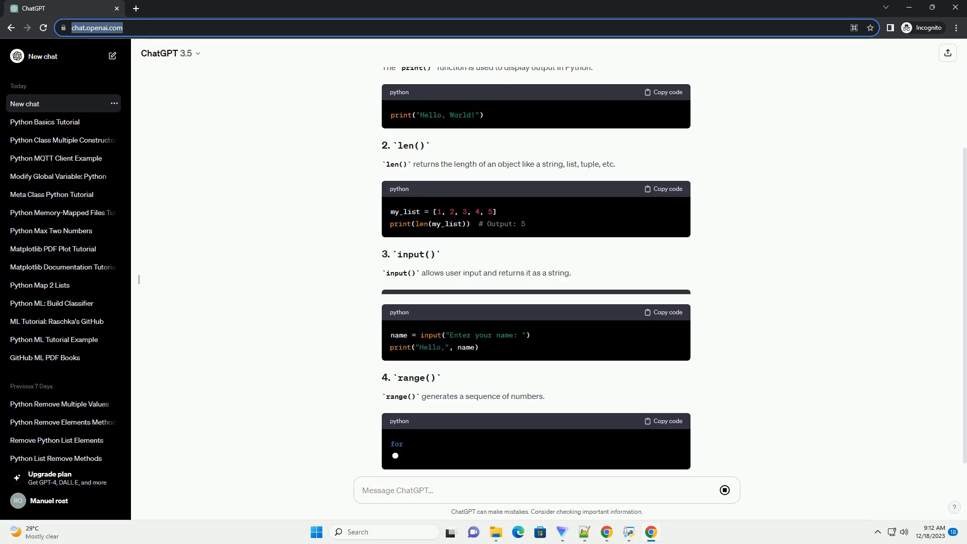
pyautogui.scroll(-3)
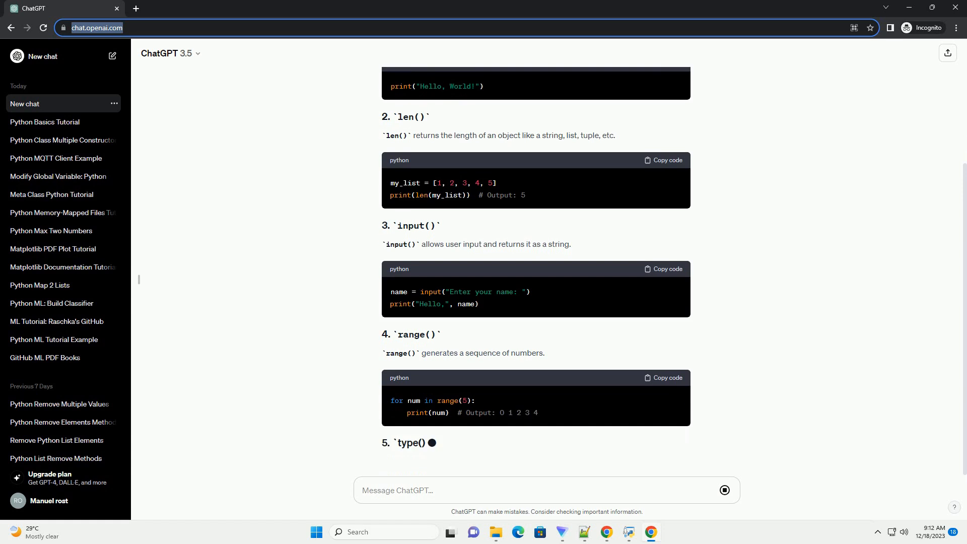
pyautogui.scroll(-3)
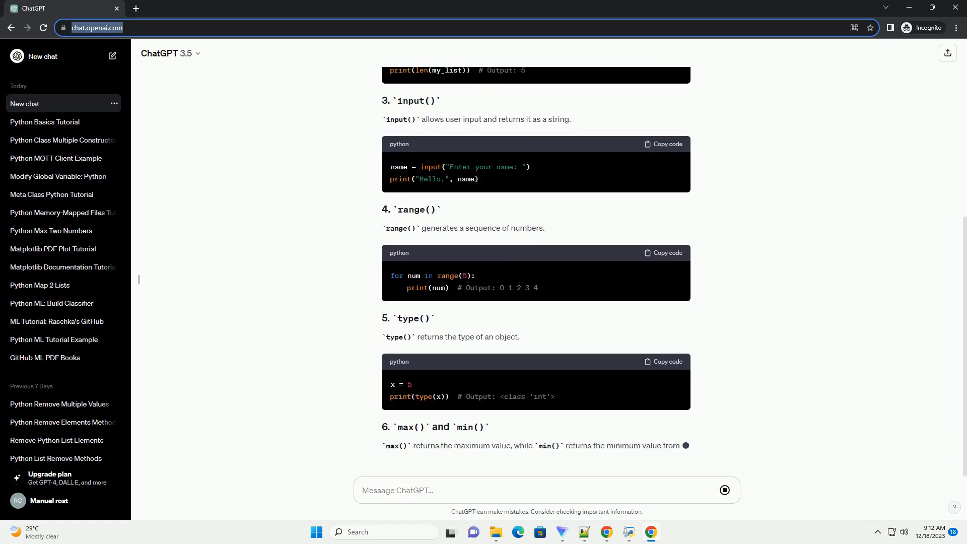
pyautogui.scroll(-3)
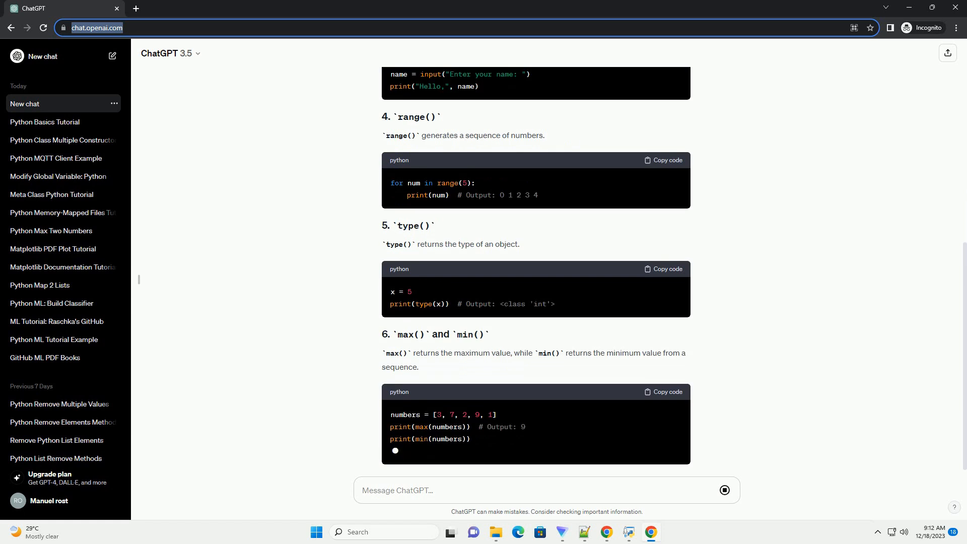
pyautogui.scroll(-3)
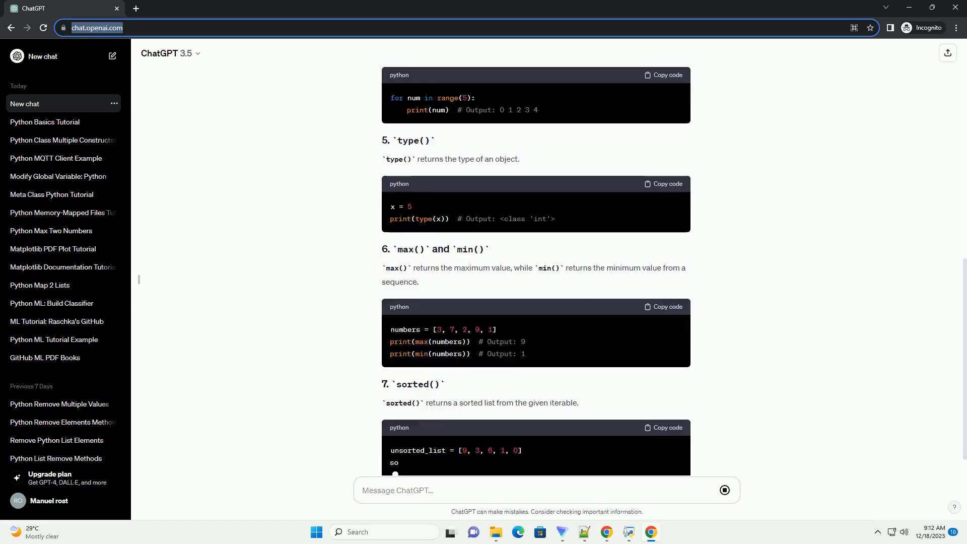
pyautogui.scroll(-3)
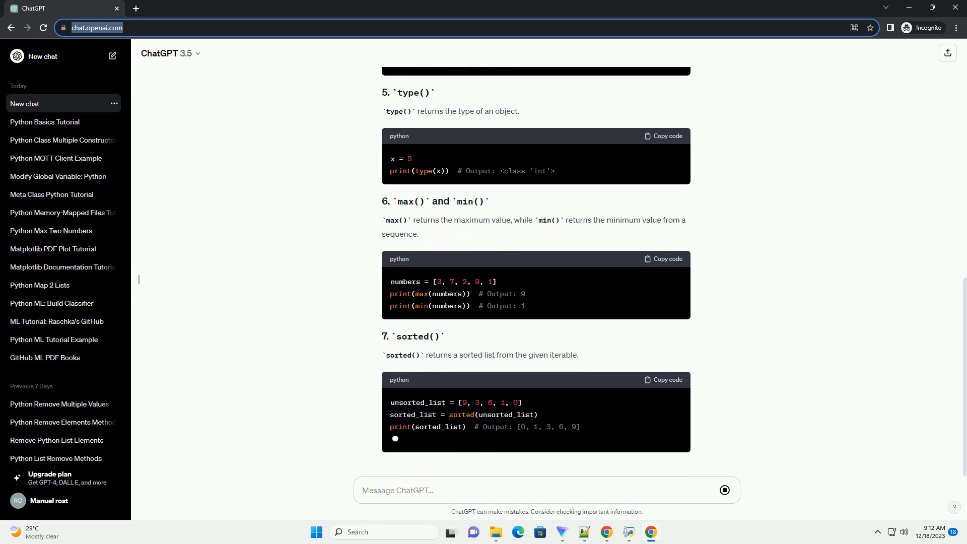
pyautogui.scroll(-3)
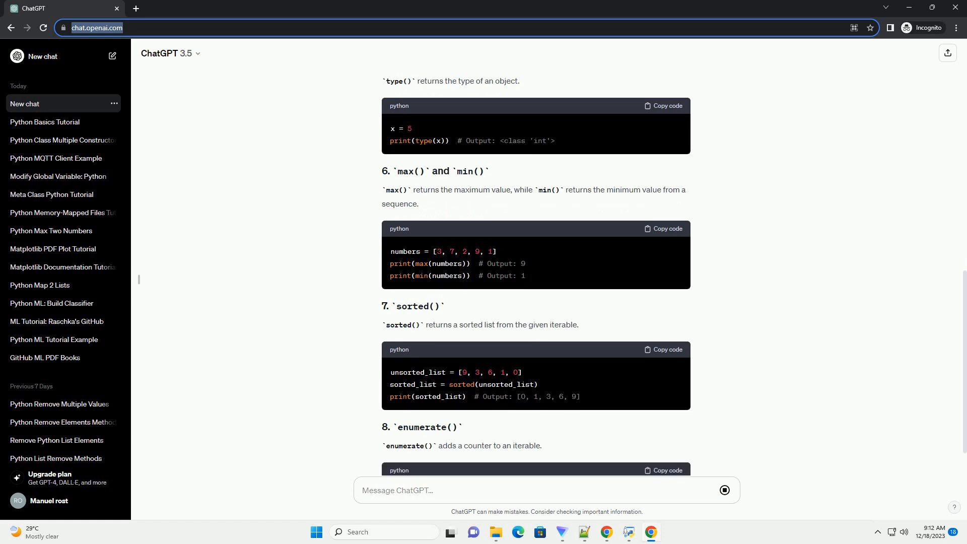
pyautogui.scroll(-3)
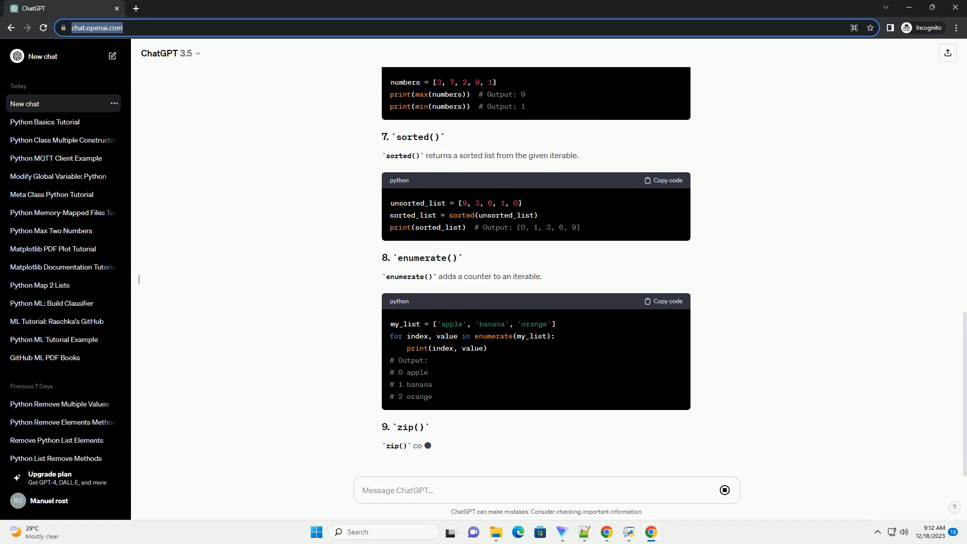
pyautogui.scroll(-3)
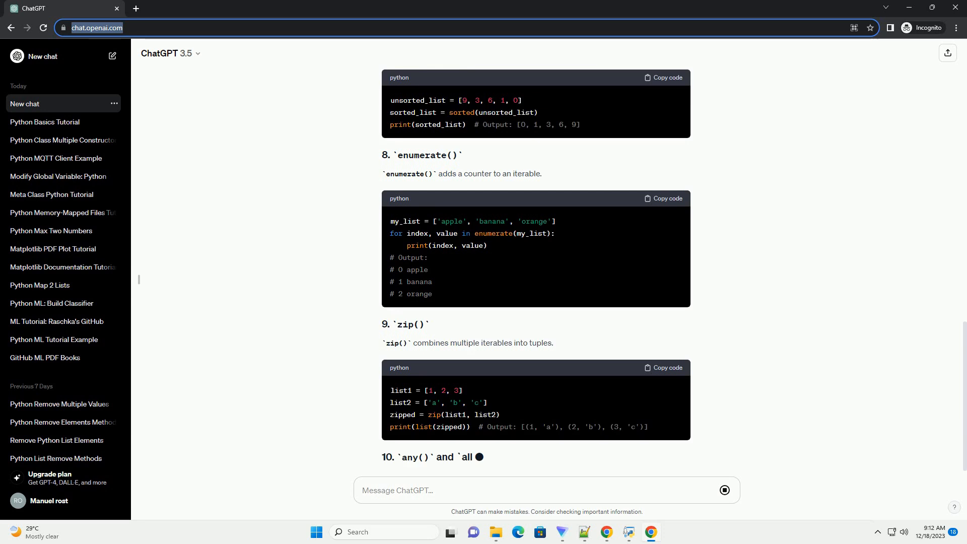
pyautogui.scroll(-3)
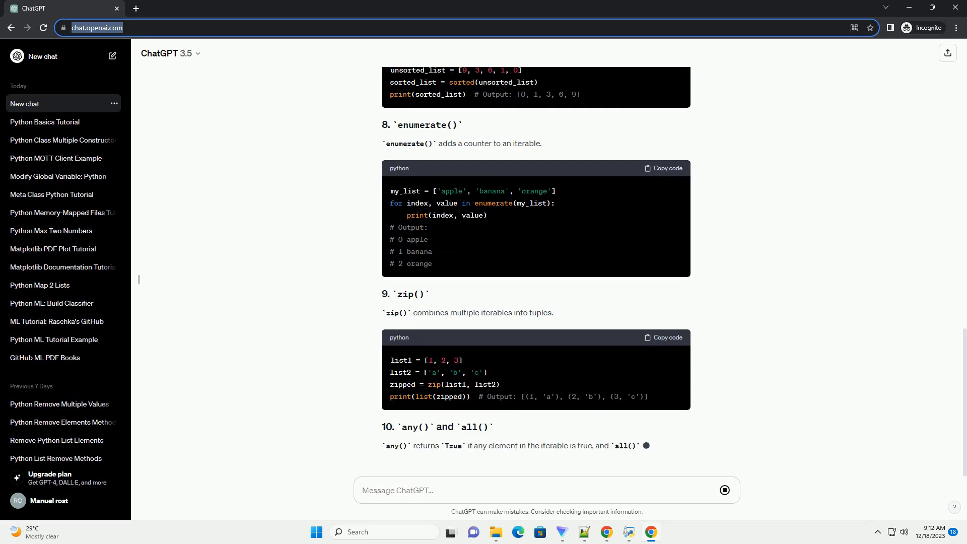
pyautogui.scroll(-3)
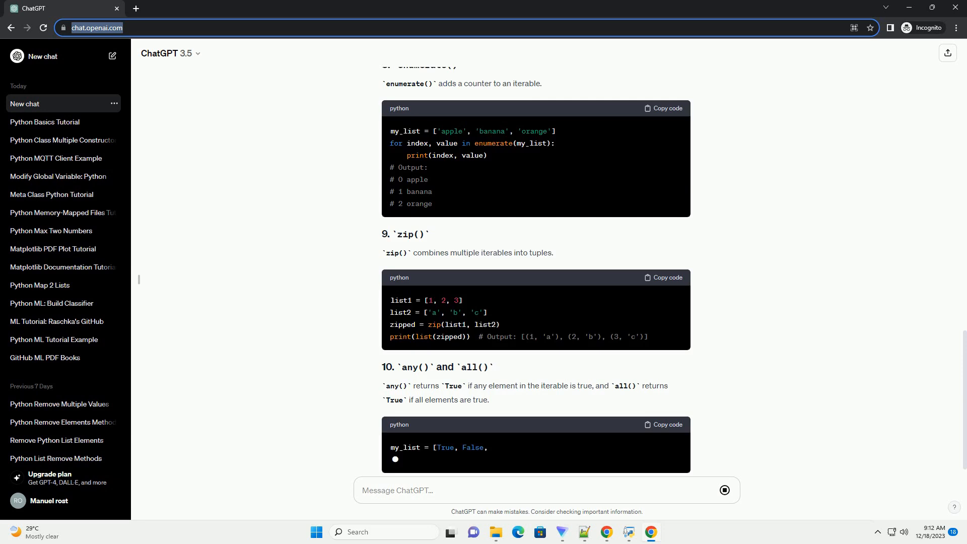
pyautogui.scroll(-3)
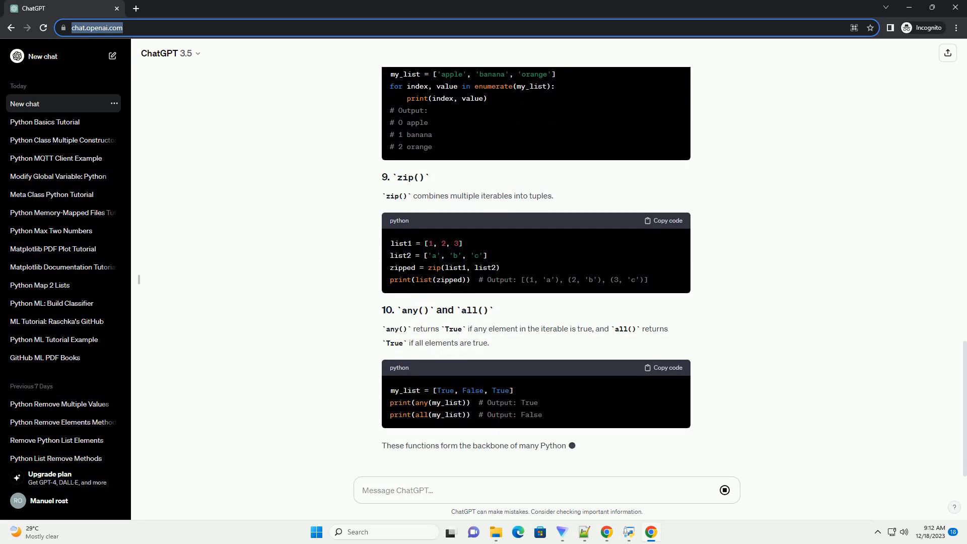